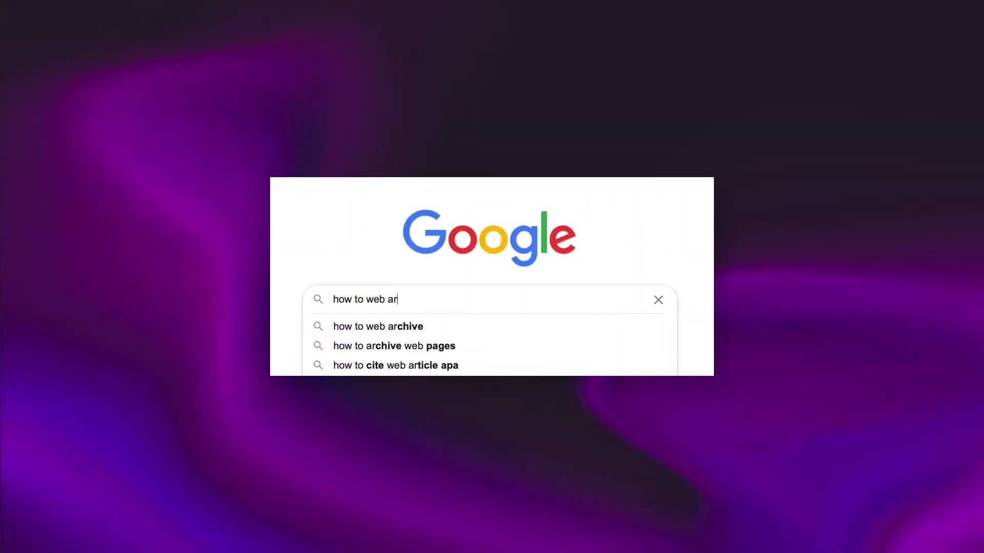
Leave the Google search for the A Card From Me app's Google sign-in welcome dialog
{"action": "type", "text": "??!?!?!?!?"}
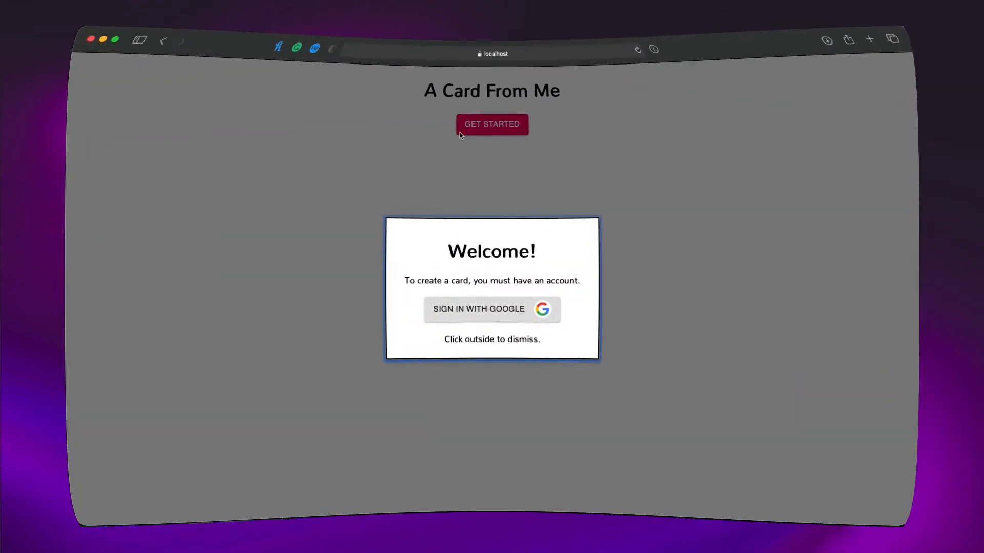
{"action": "left_click", "coordinate": [492, 309]}
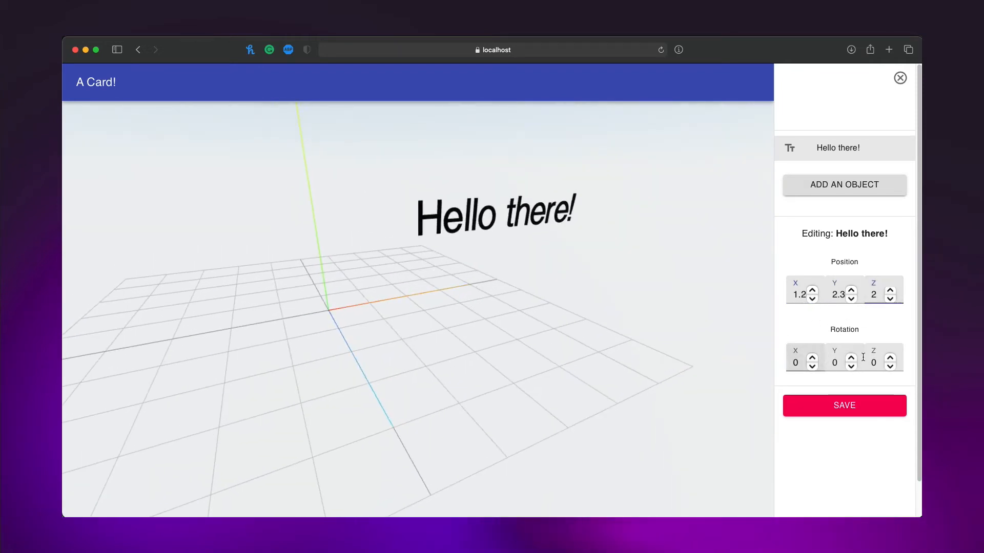
Set the Hello there! text's X and Z rotation to 45 degrees
{"action": "type", "text": "5"}
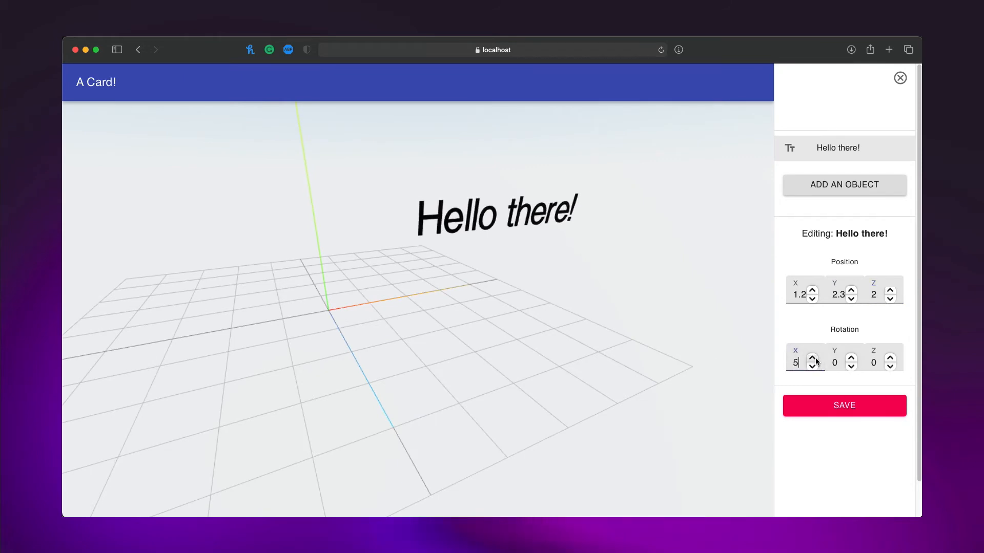
{"action": "type", "text": "5"}
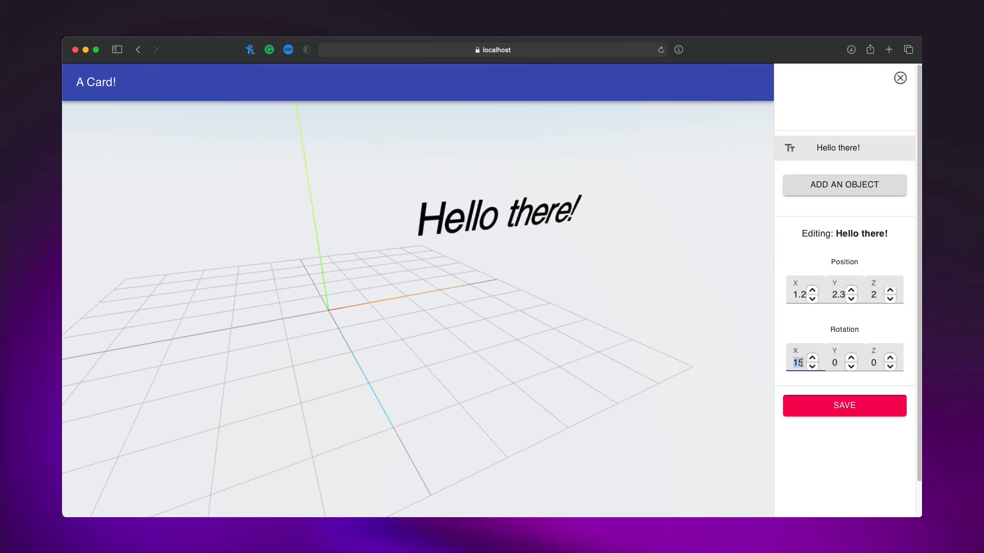
{"action": "type", "text": "45"}
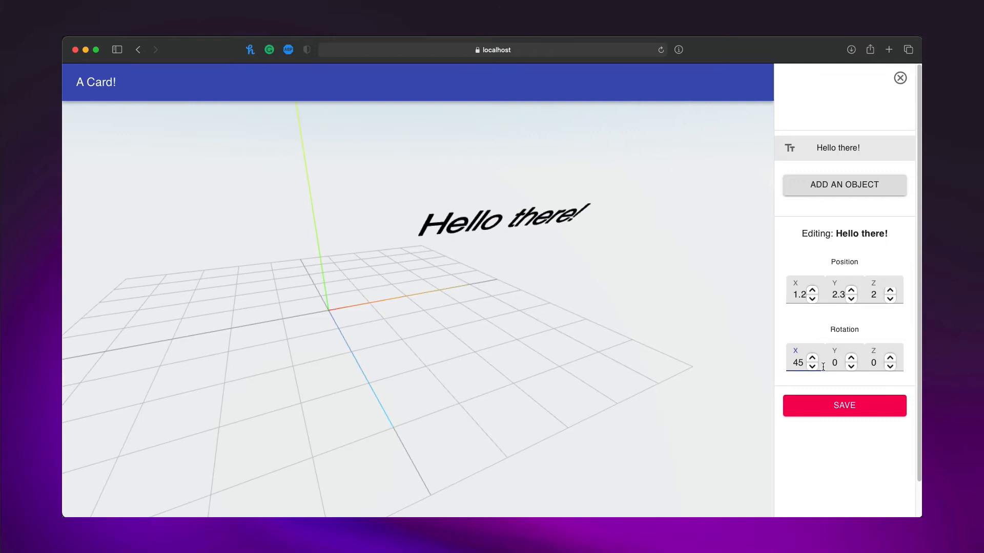
{"action": "type", "text": "45"}
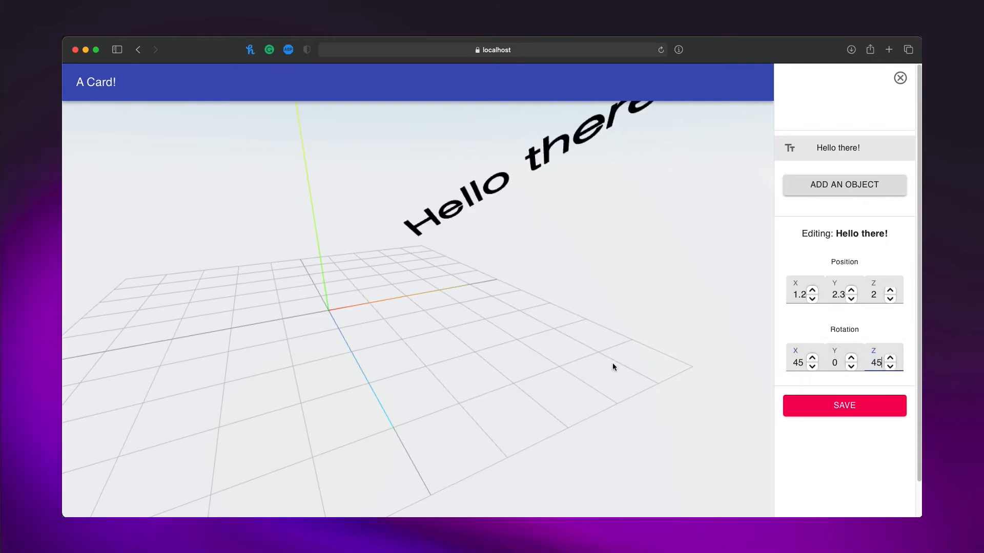